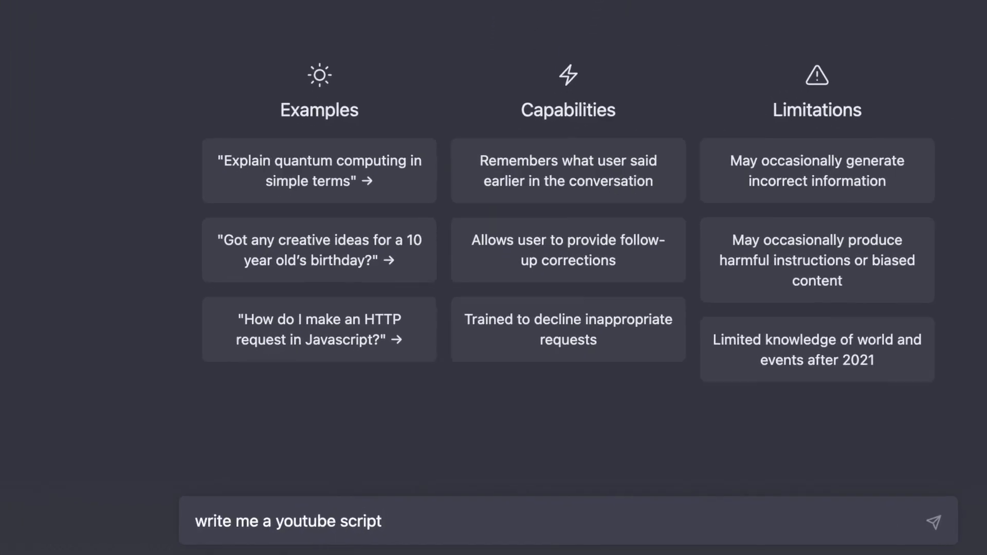
Write a ChatGPT request for a YouTube script 'with 500 words about…' and review the page.
text(with 500 words about)
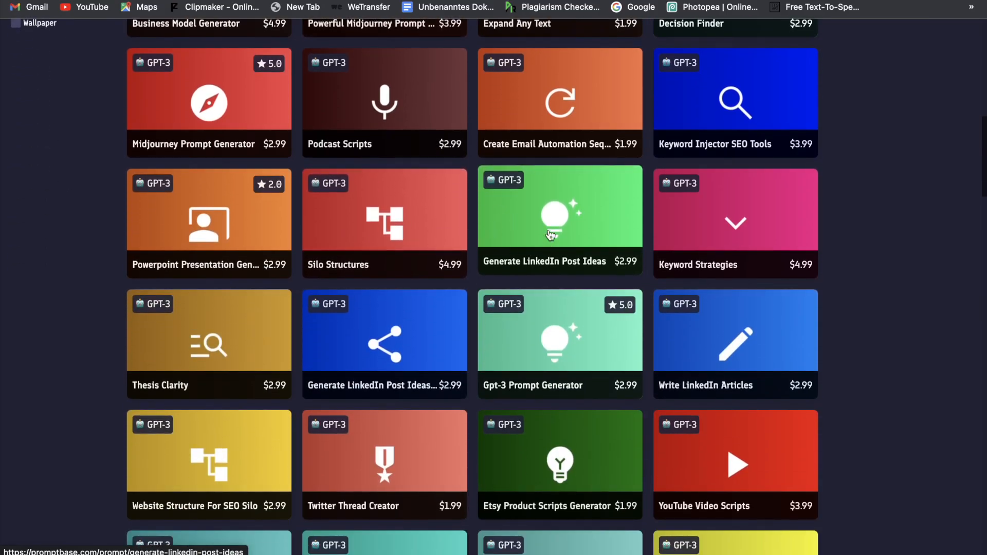
scroll(down, 3)
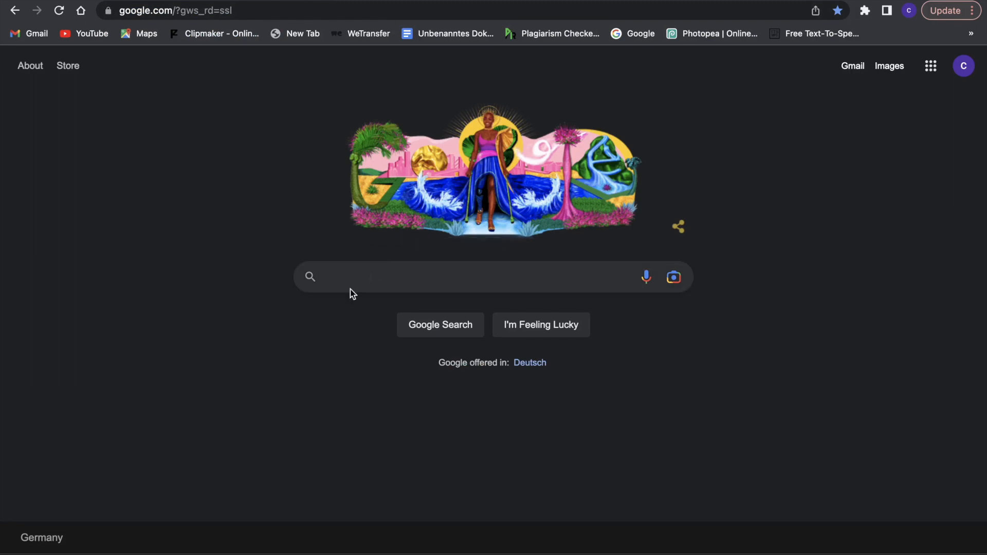
Search Google for promptbase.com and land on the PromptBase marketplace homepage.
text(promptbase.com)
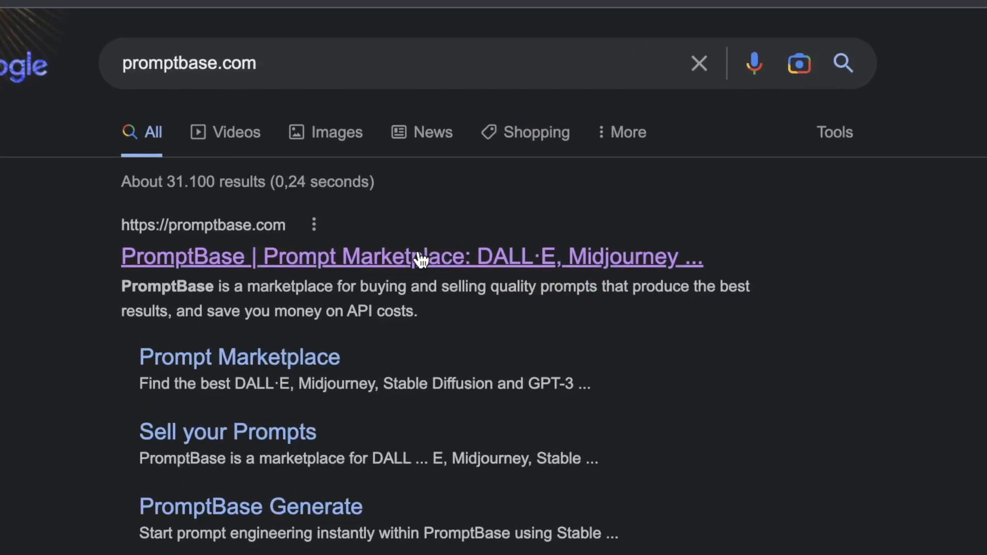
click(411, 257)
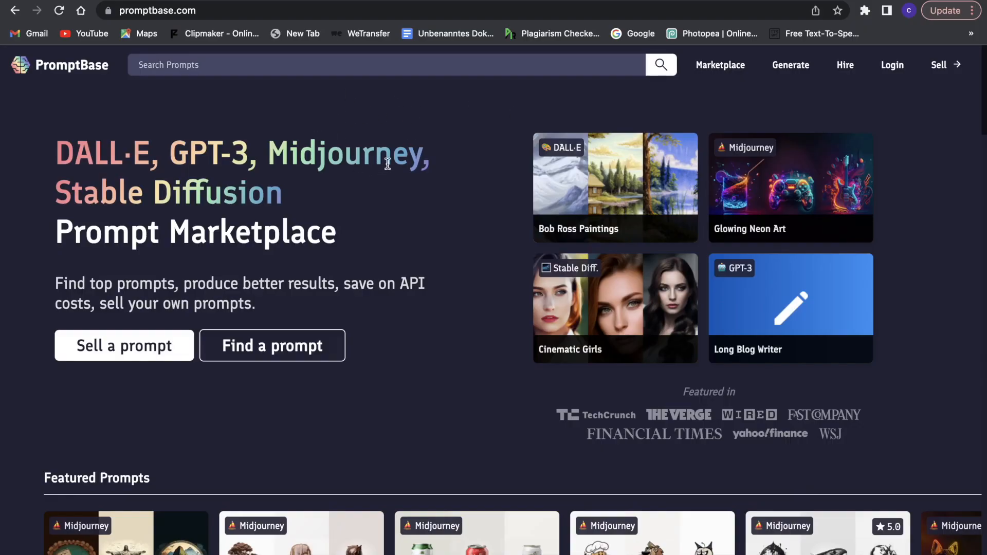
mouse_move(350, 202)
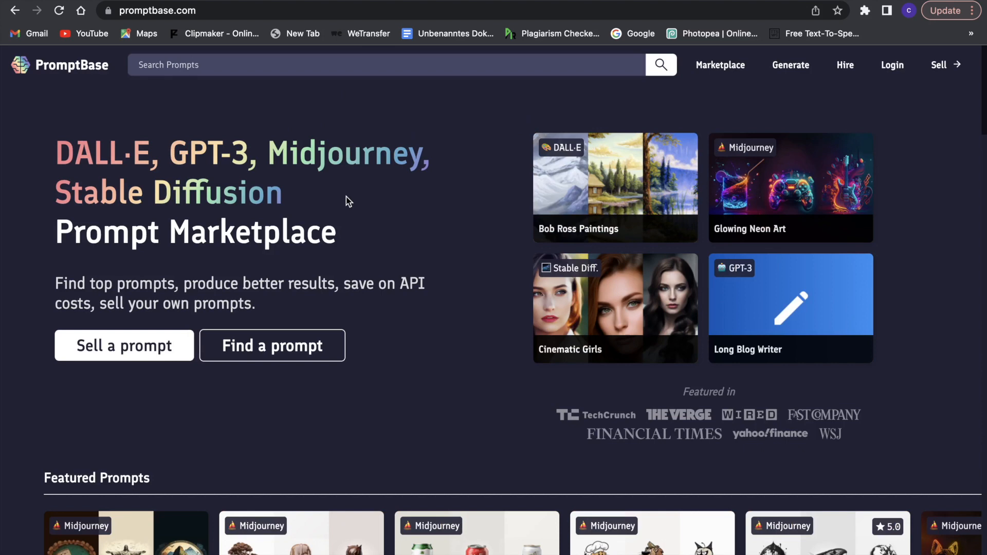
scroll(down, 3)
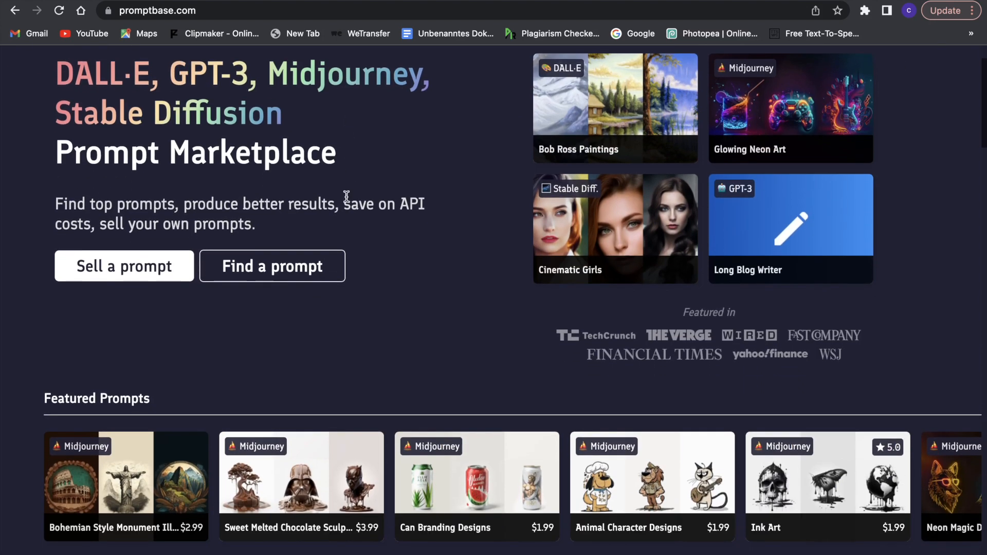
scroll(down, 3)
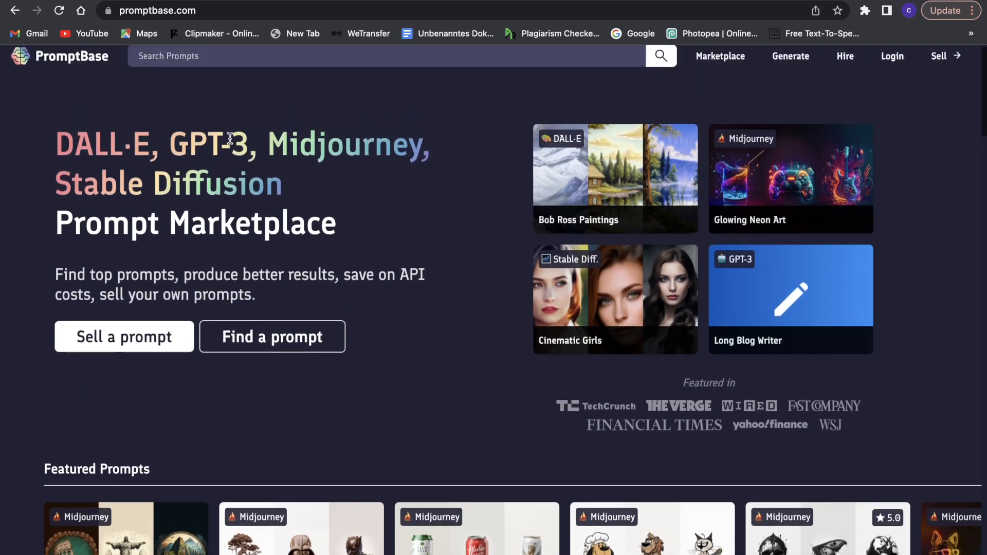
scroll(down, 3)
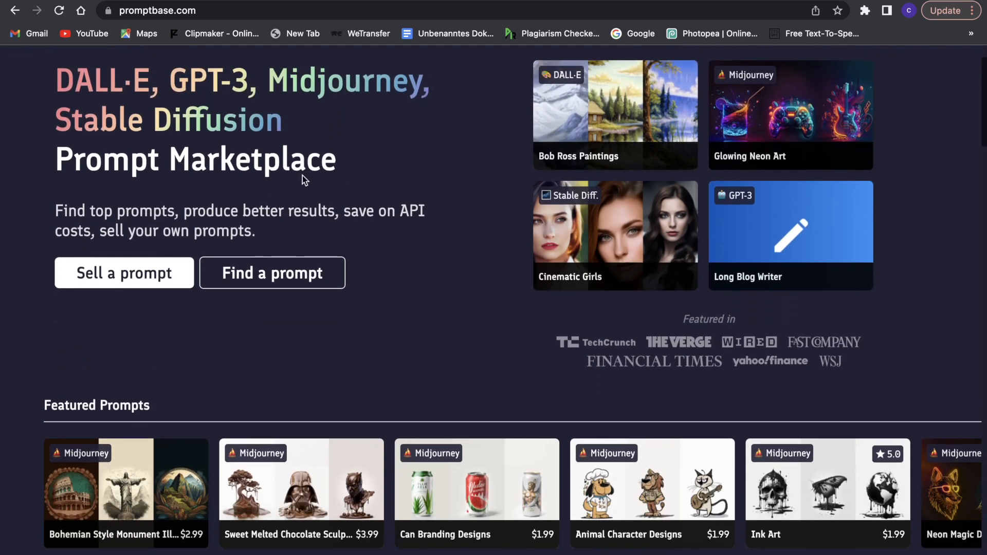
scroll(down, 3)
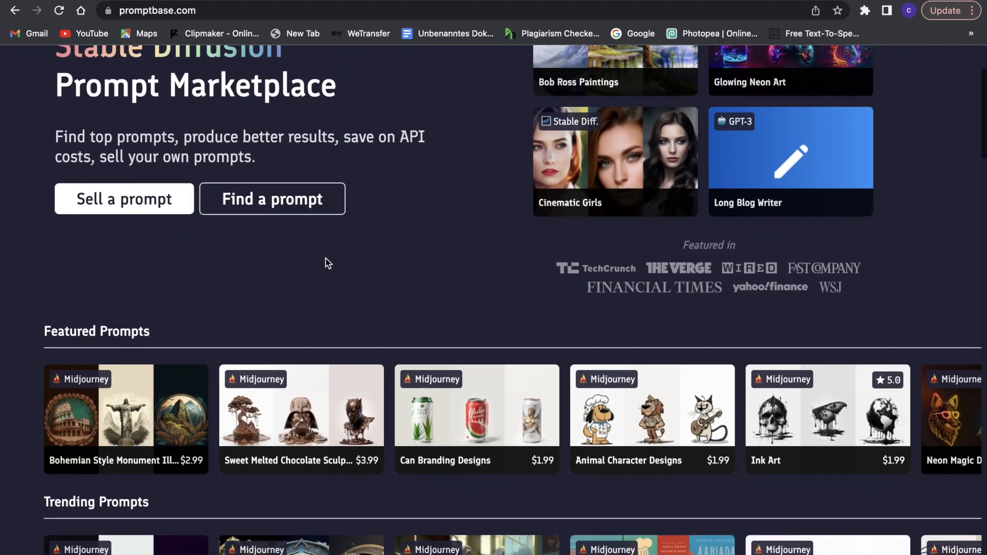
scroll(down, 3)
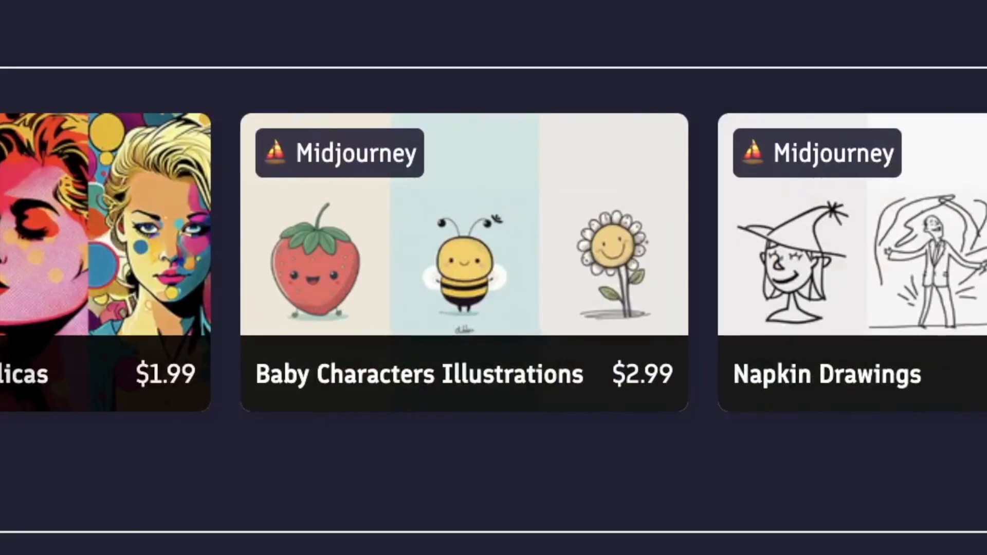
scroll(down, 3)
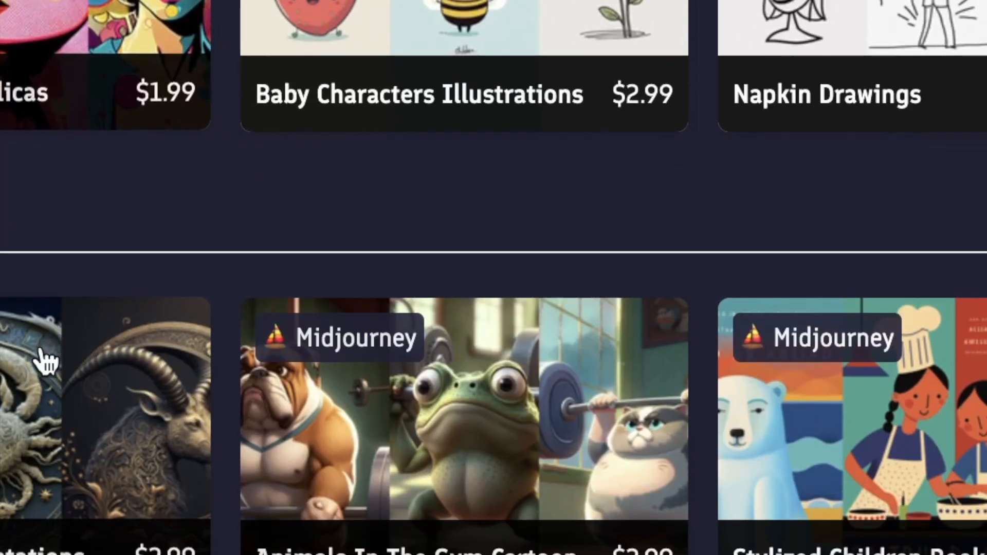
scroll(down, 3)
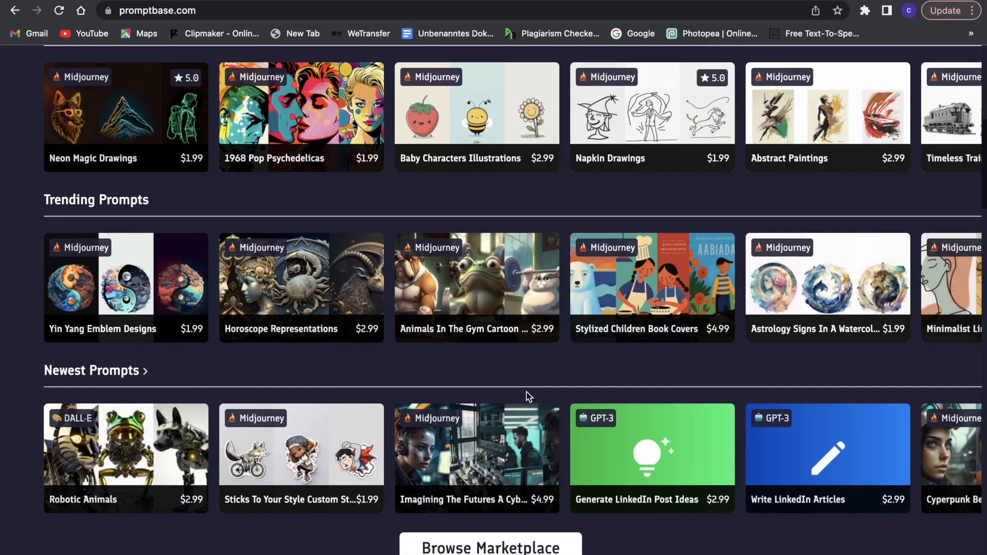
scroll(up, 3)
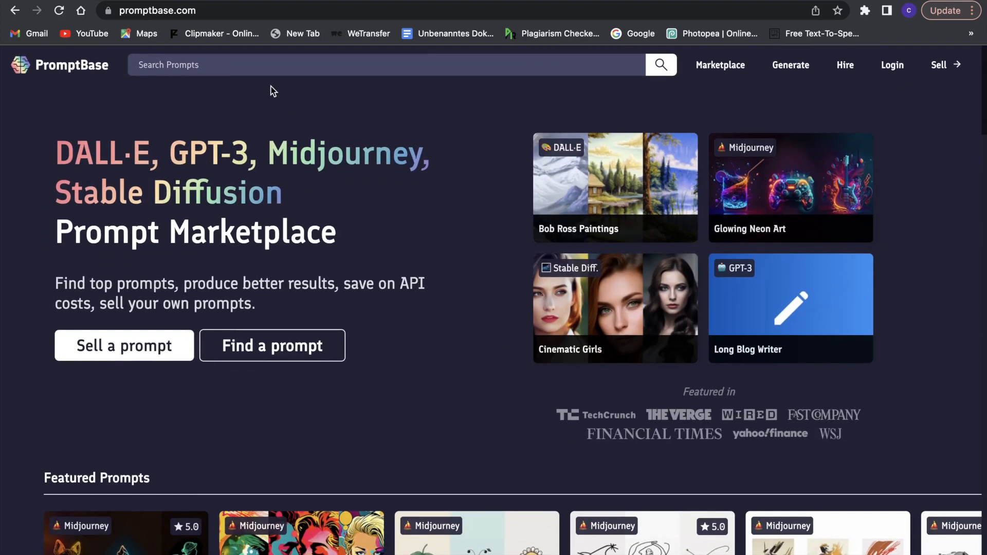
Search the marketplace for 'gpt 3', tick the GPT-3 filter, and clear the search text.
click(397, 63)
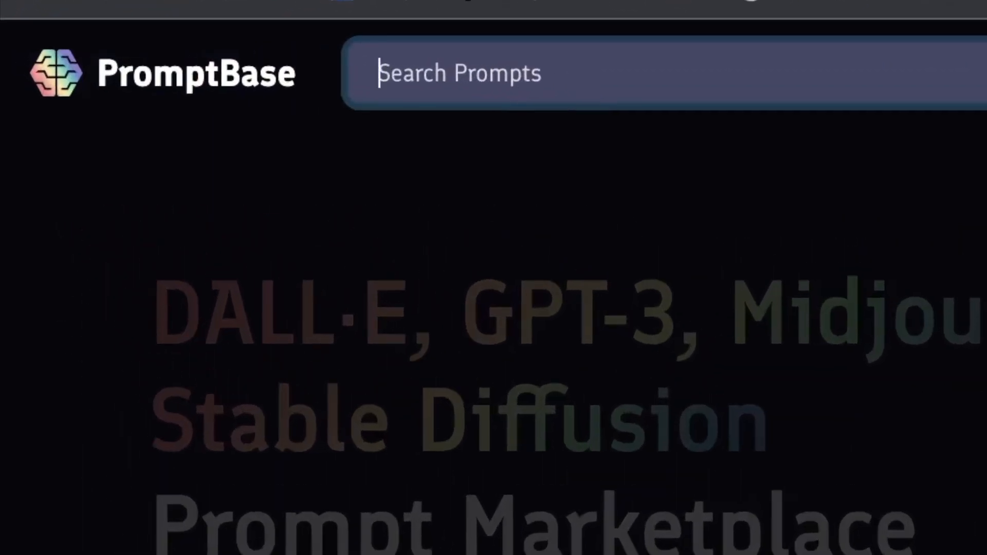
text(gt)
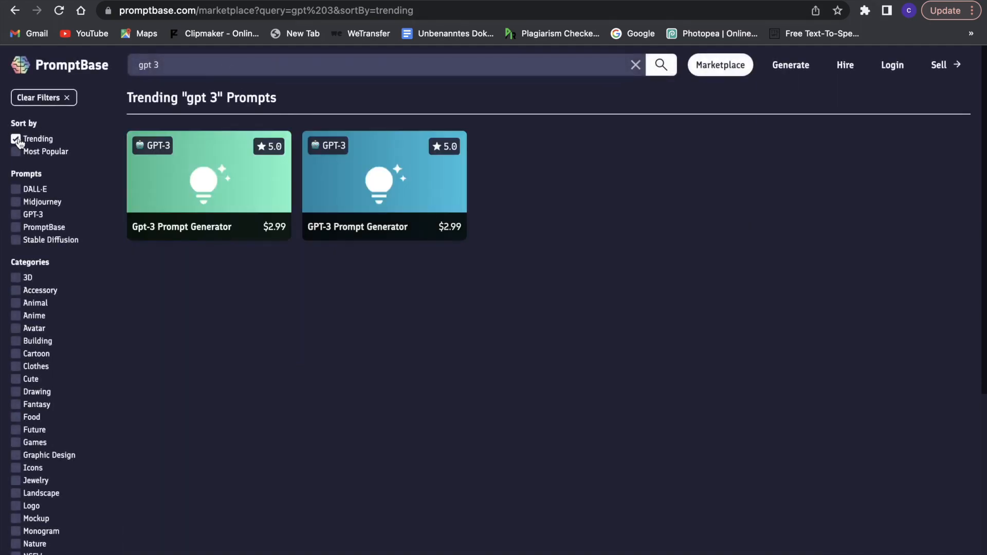
click(16, 214)
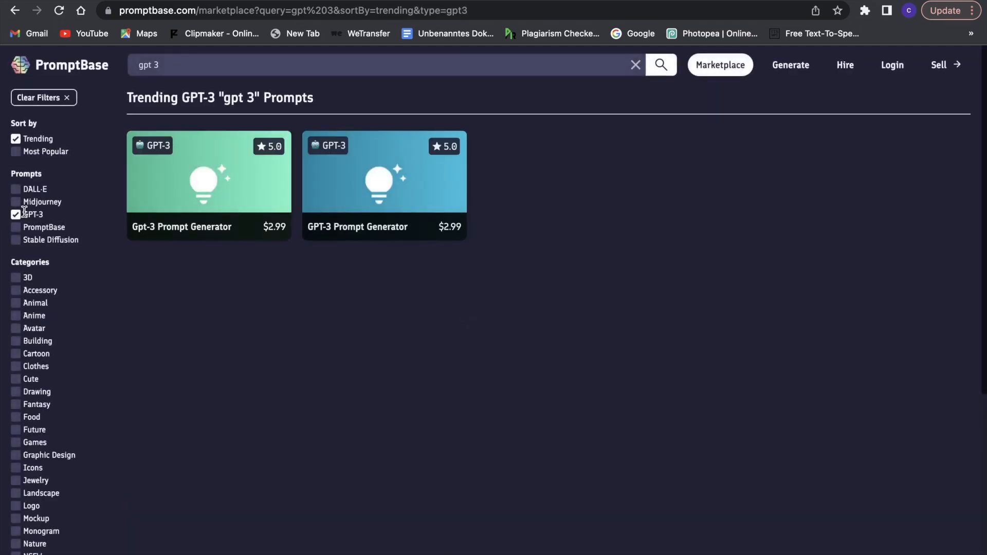
click(378, 65)
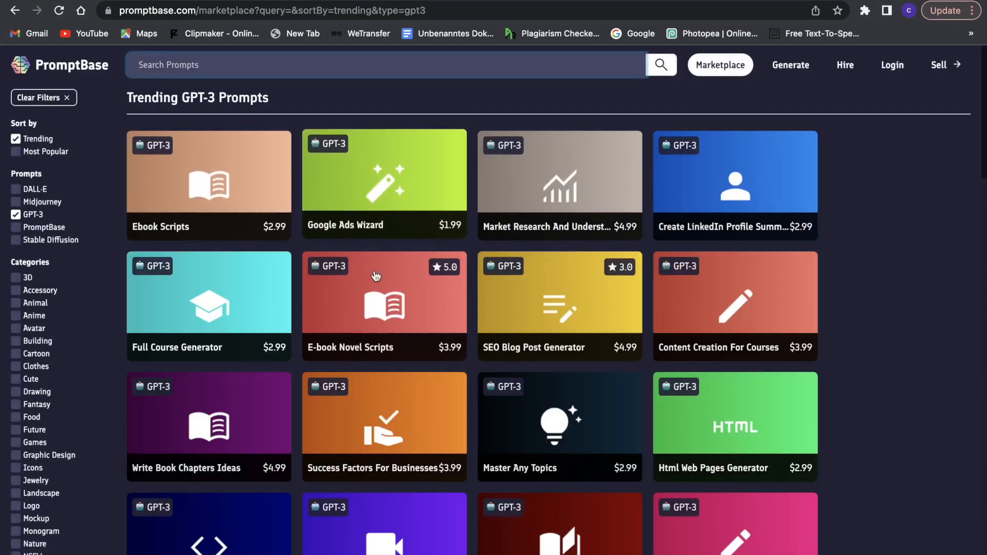
scroll(down, 3)
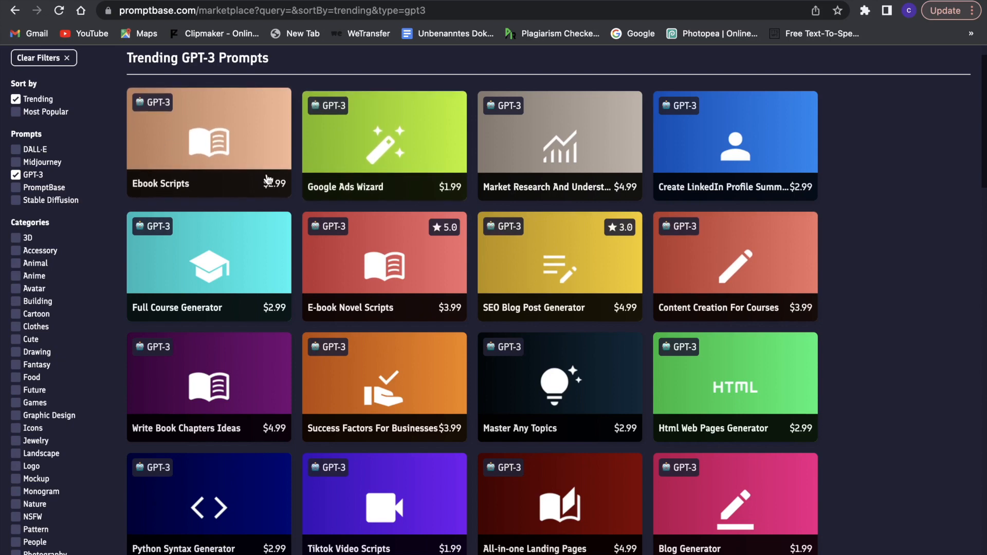
mouse_move(368, 185)
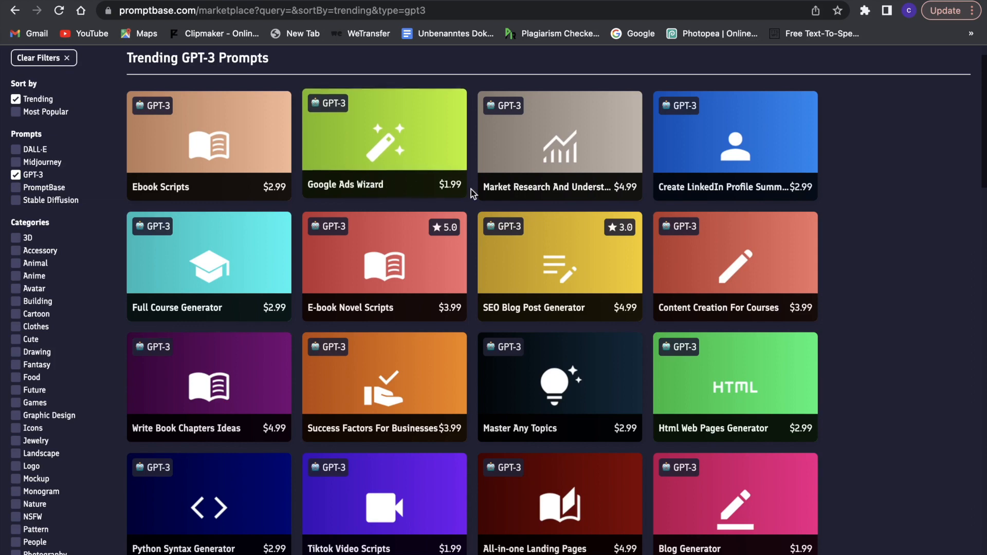
mouse_move(635, 243)
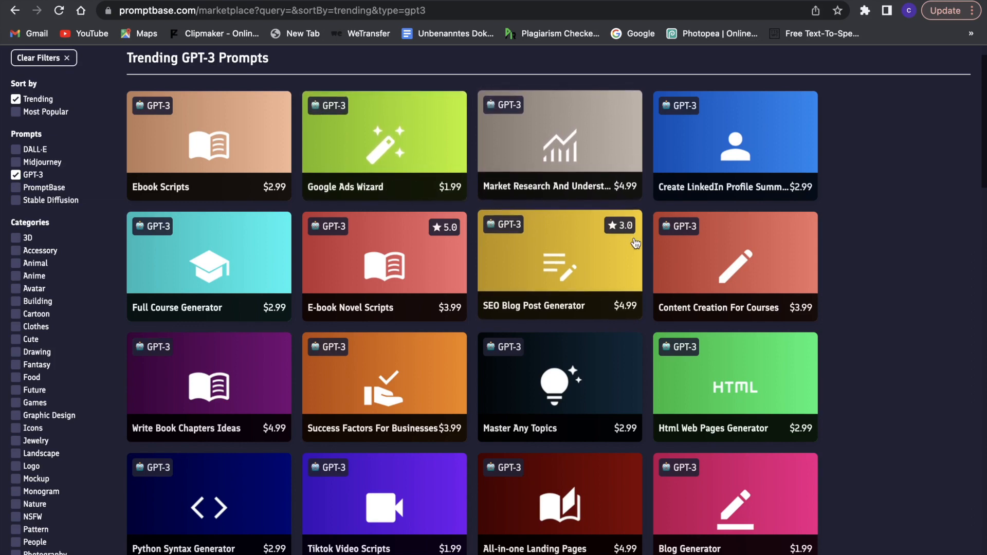
scroll(down, 3)
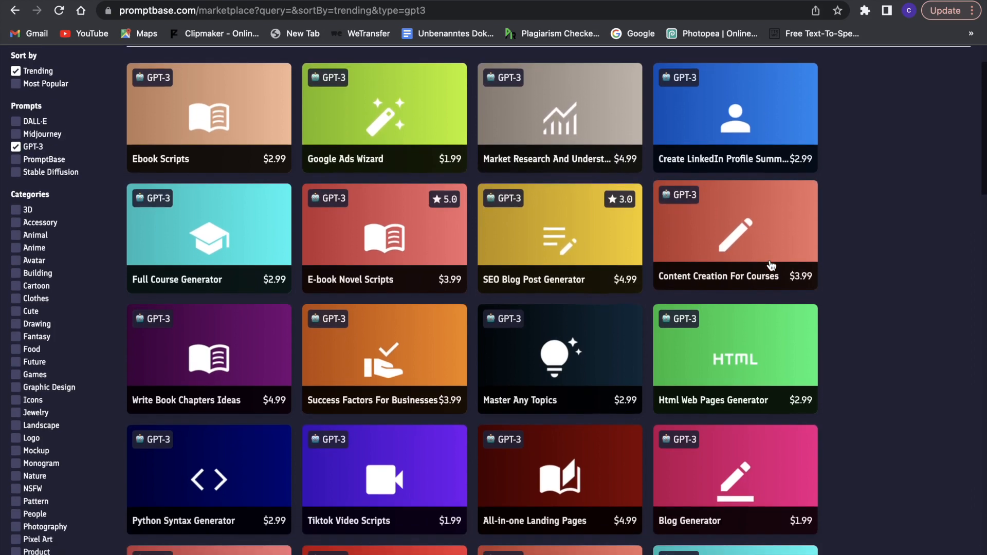
scroll(down, 3)
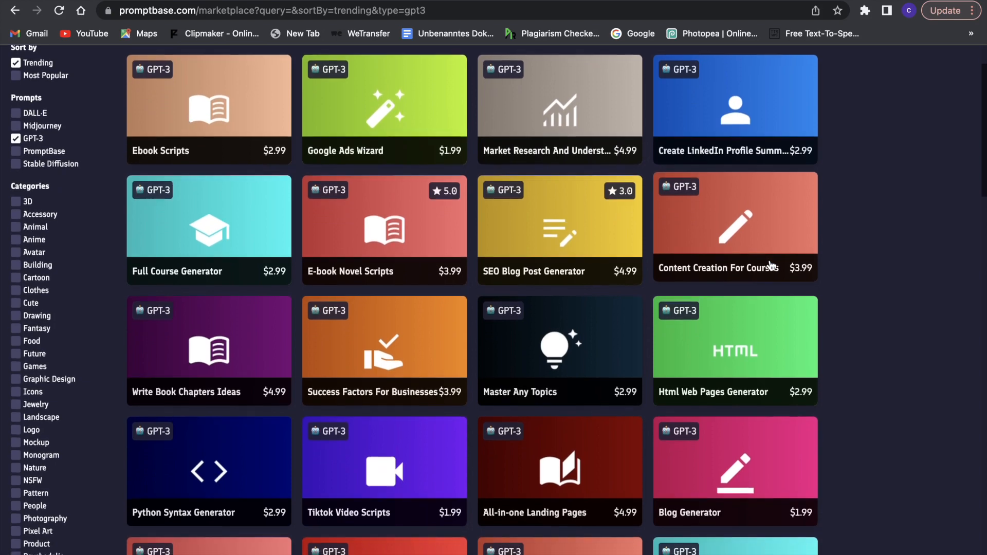
scroll(down, 3)
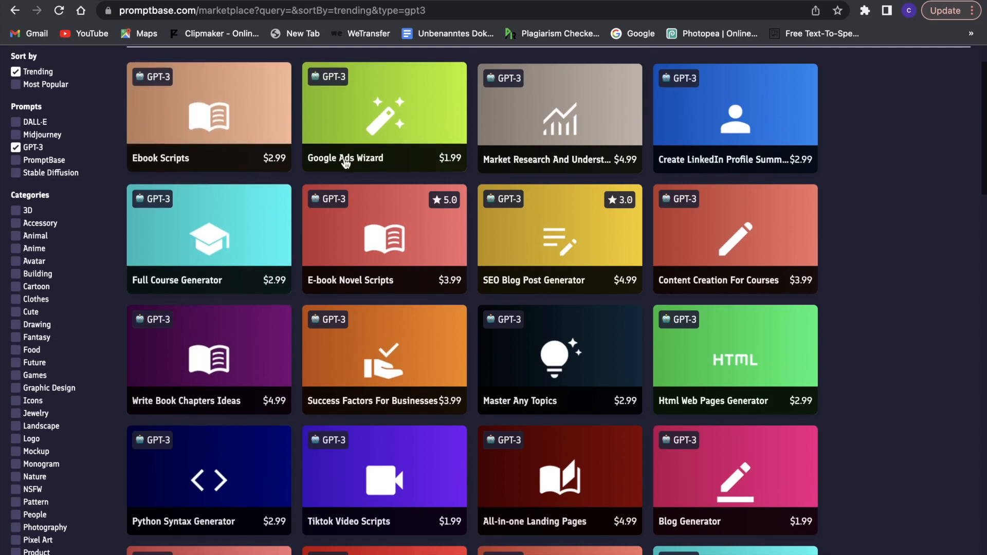
mouse_move(577, 159)
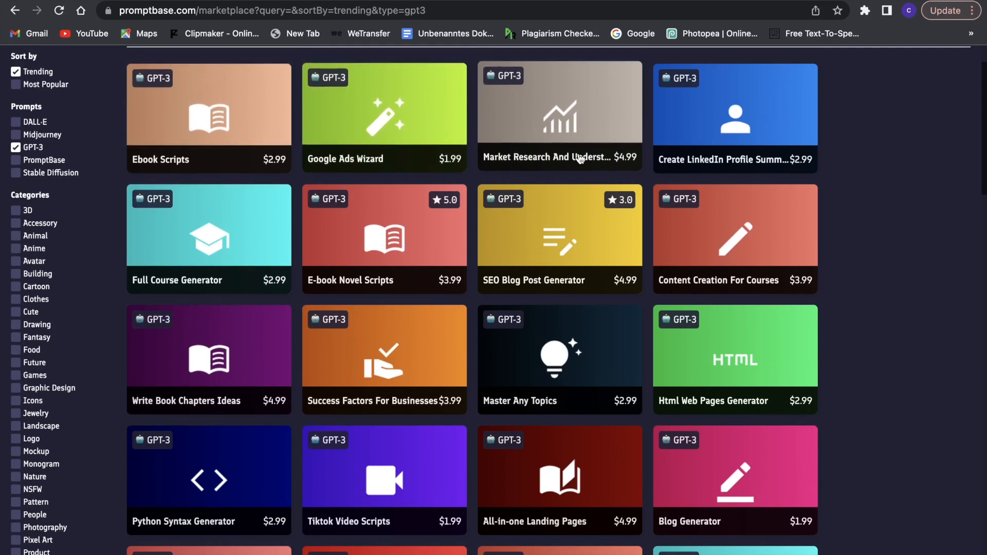
scroll(down, 3)
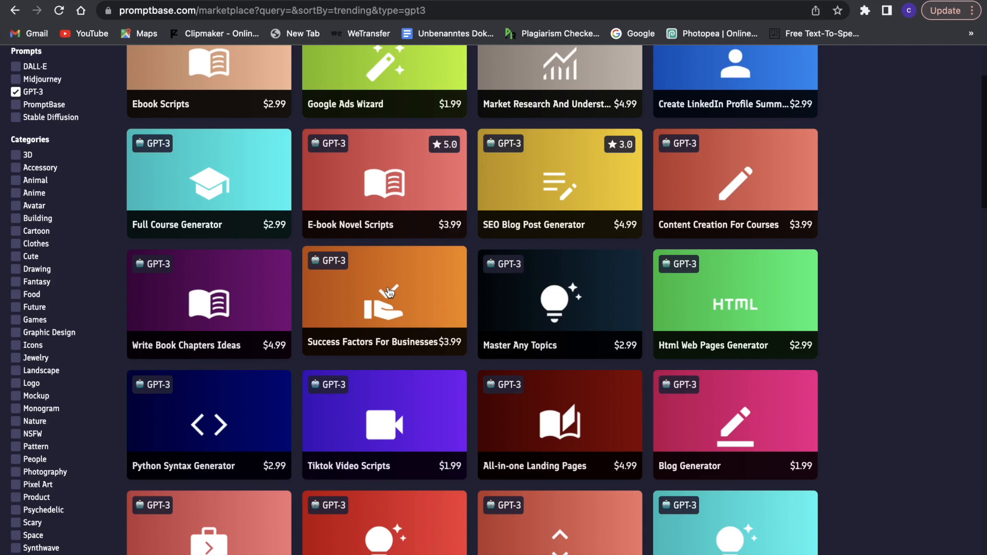
scroll(down, 3)
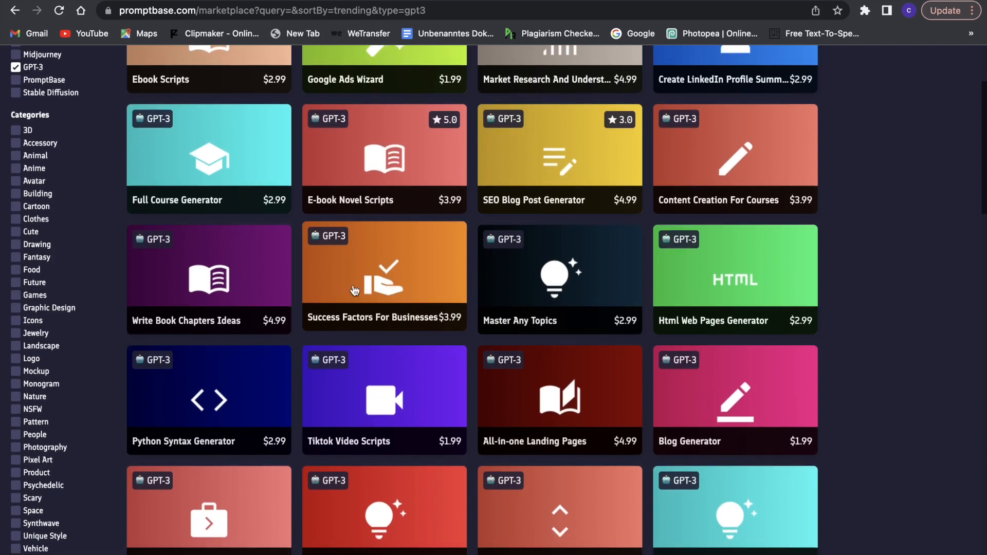
View the 'Write Book Chapters Ideas' prompt page and read down to its example output.
click(209, 278)
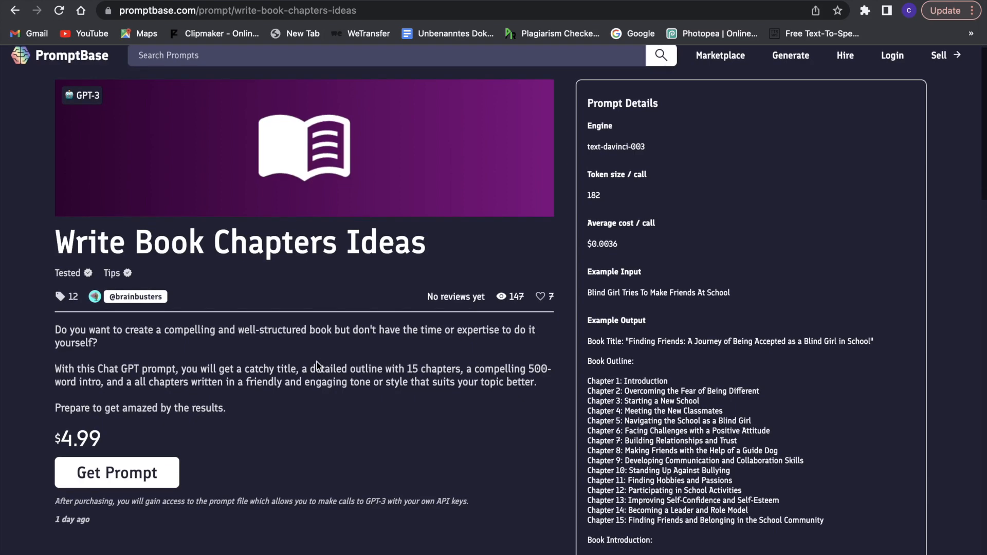
mouse_move(145, 346)
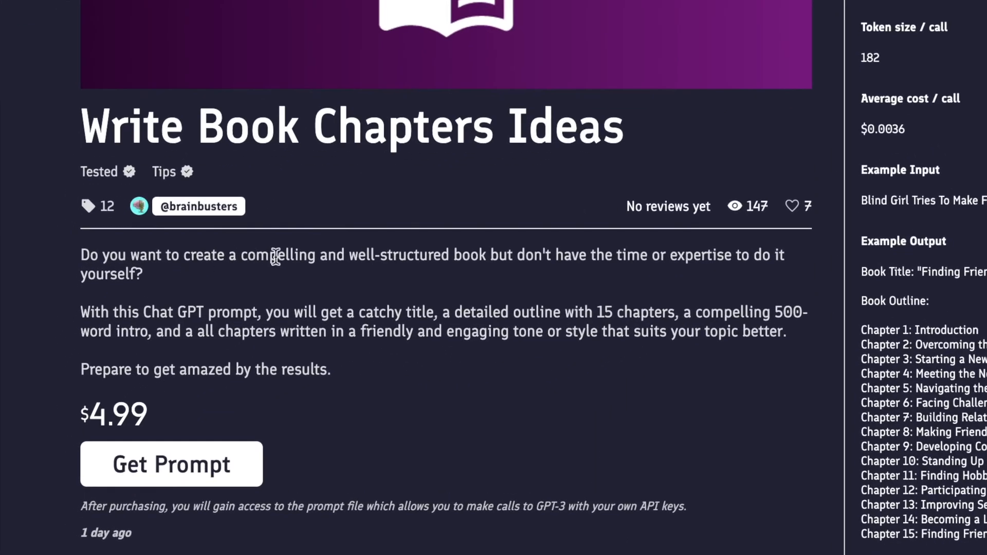
mouse_move(489, 258)
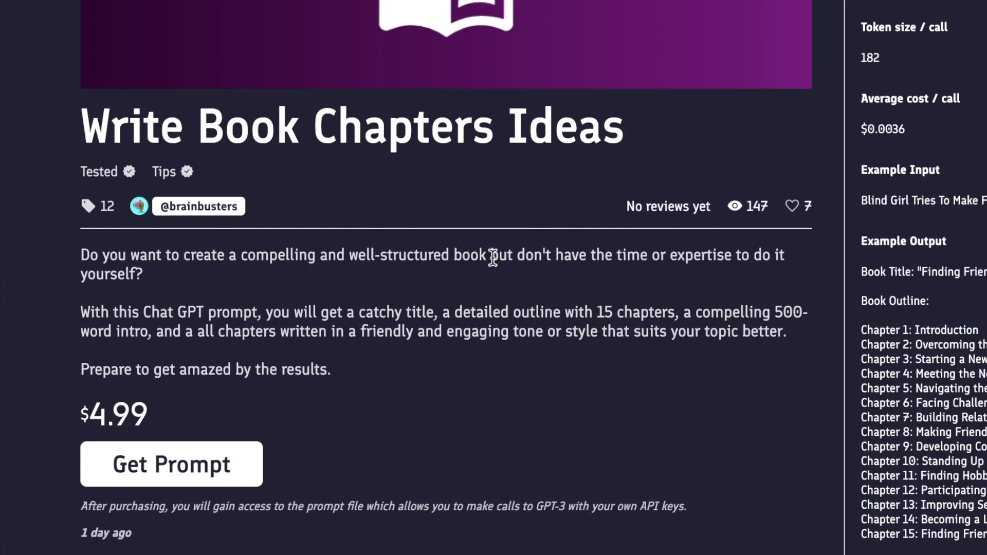
mouse_move(285, 291)
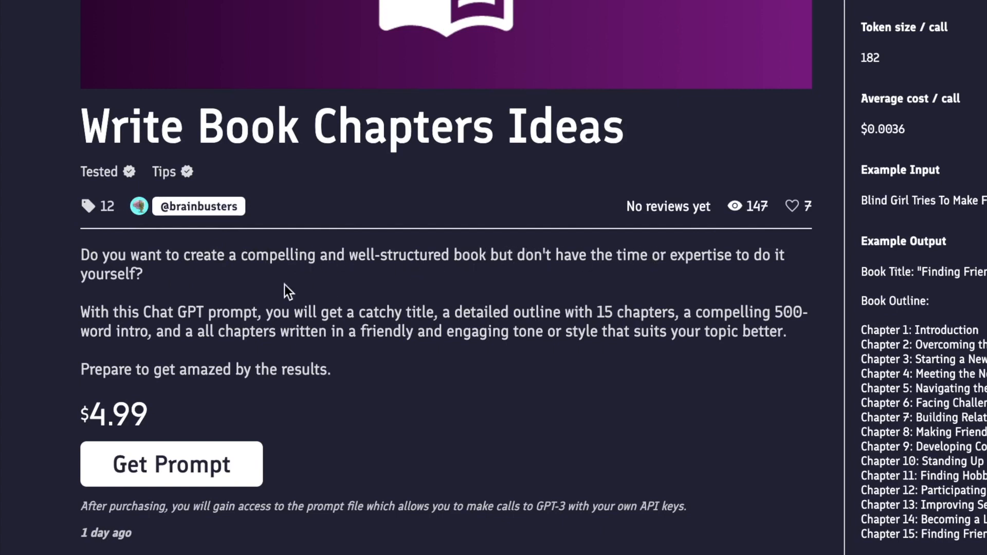
mouse_move(229, 302)
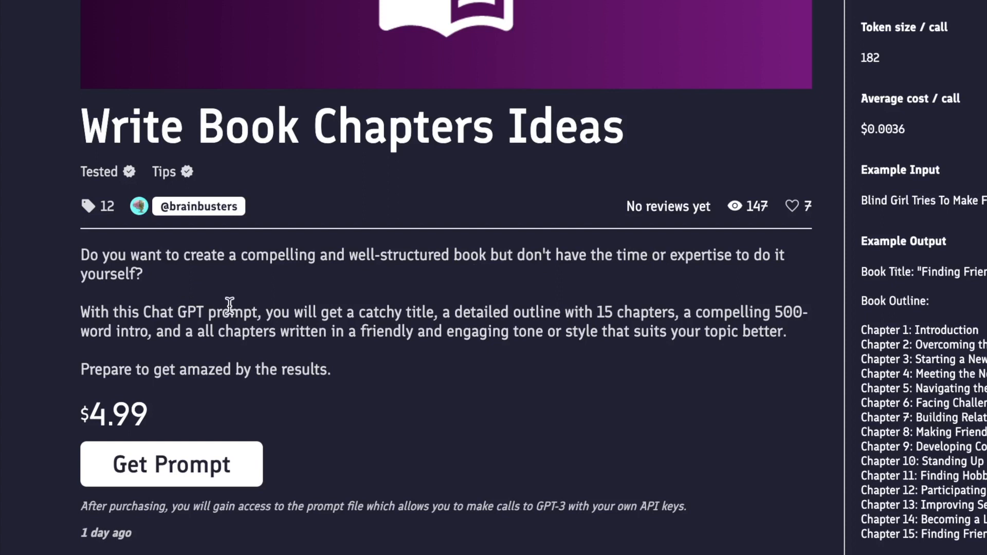
mouse_move(457, 306)
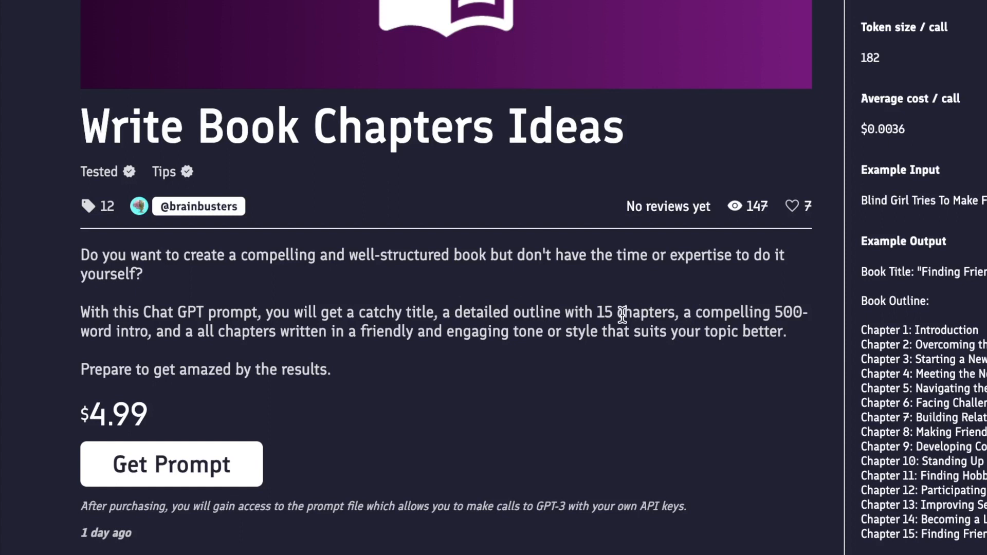
mouse_move(274, 326)
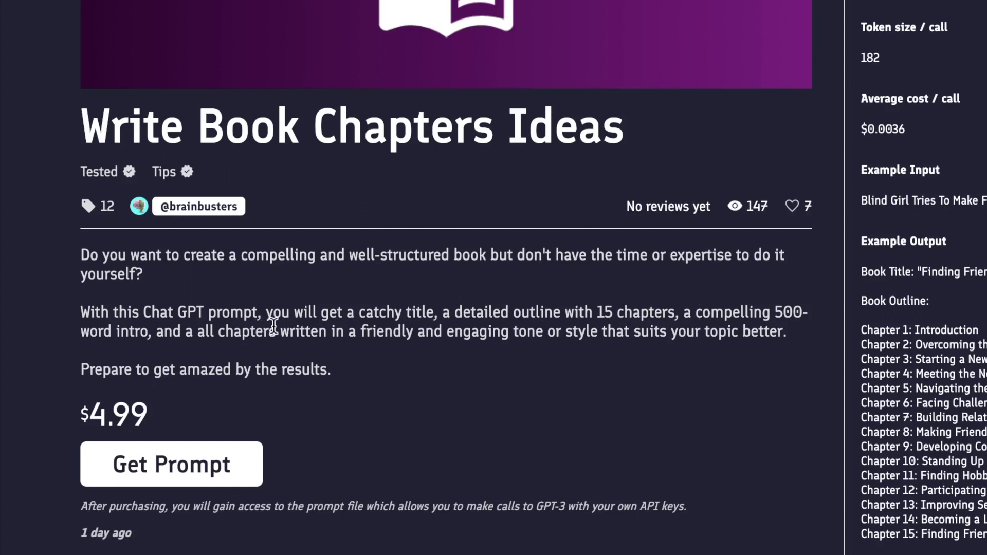
mouse_move(518, 332)
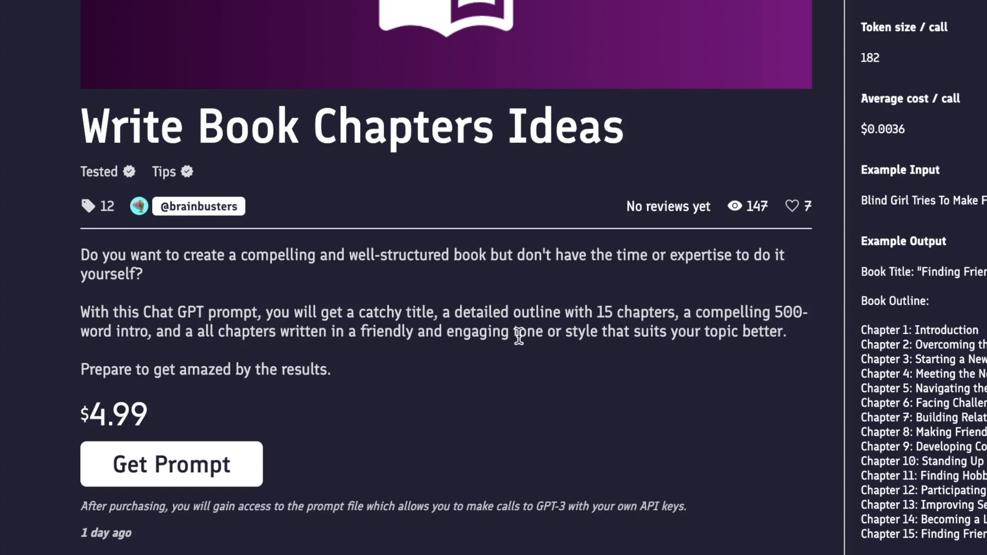
mouse_move(720, 333)
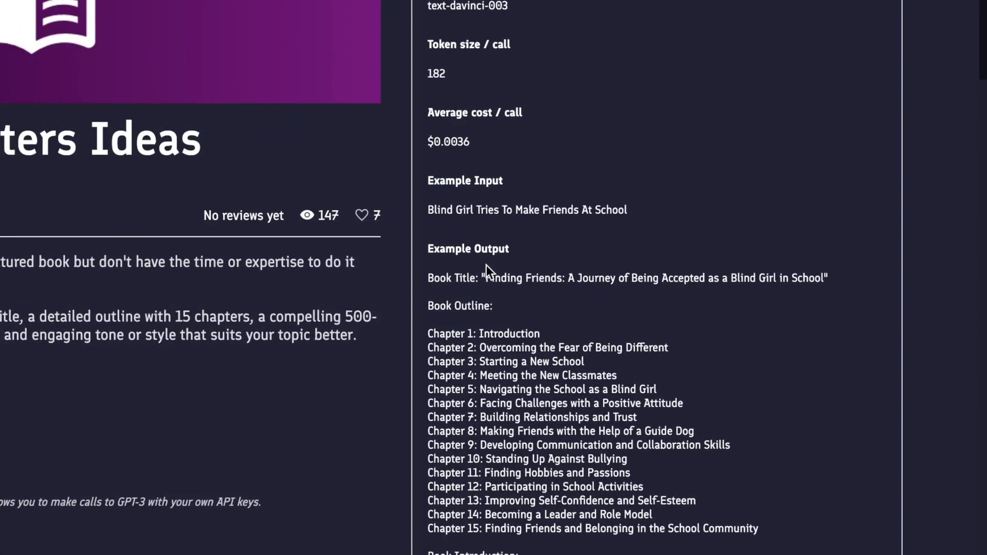
scroll(down, 3)
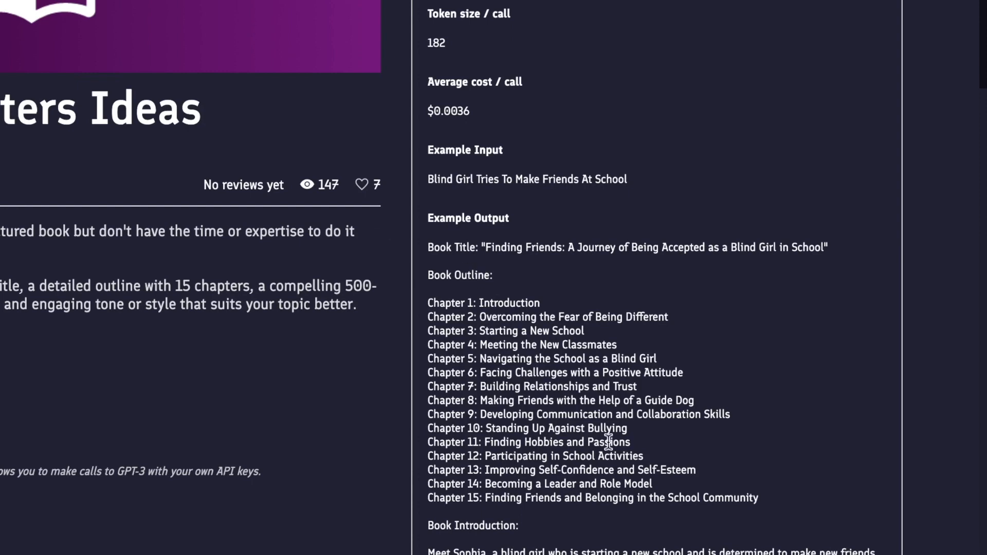
scroll(down, 3)
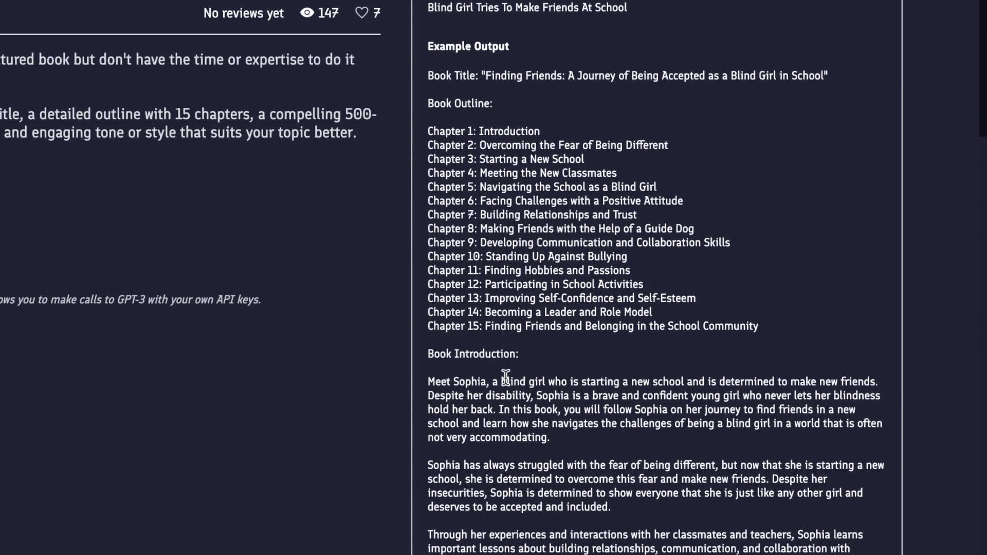
scroll(down, 3)
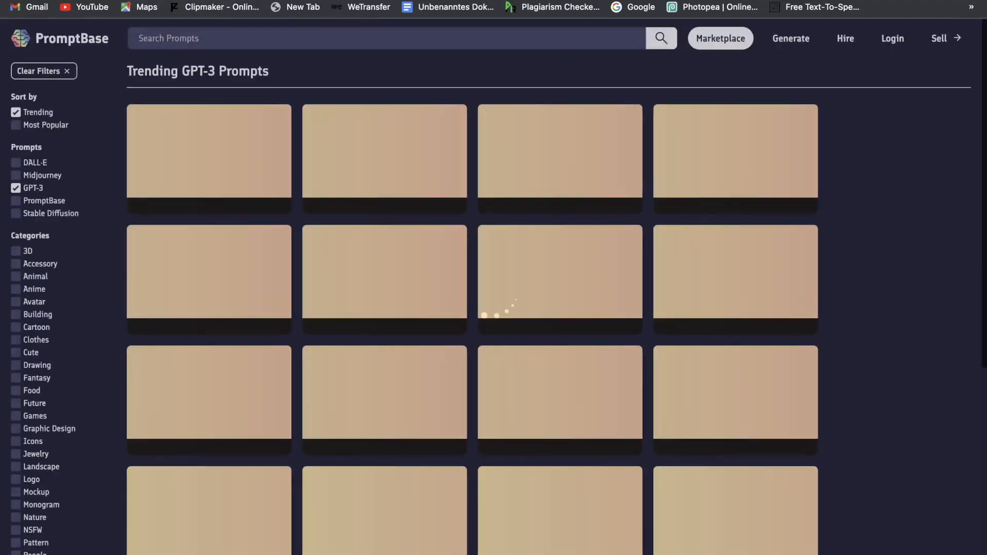
Scroll down through the trending GPT-3 prompt grid and back up to the top.
scroll(down, 3)
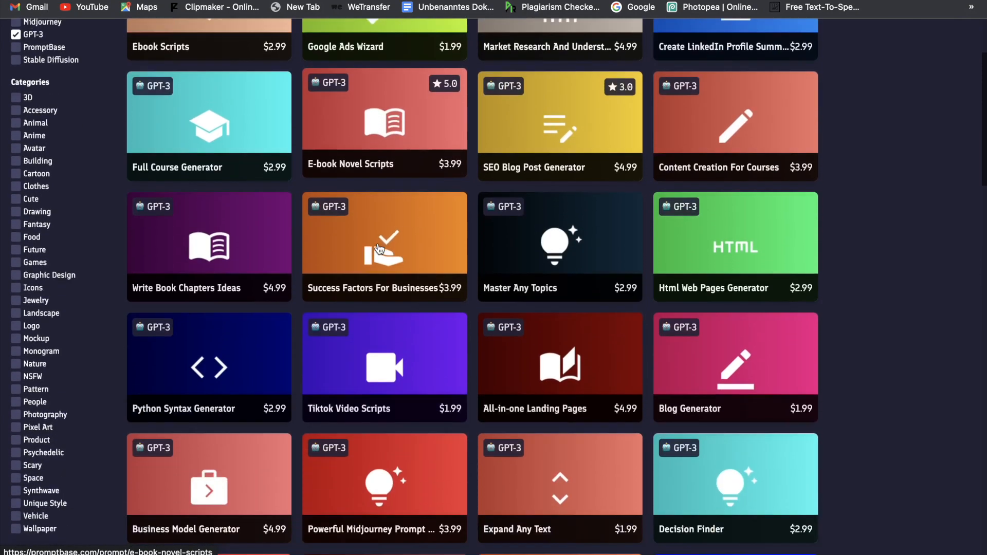
scroll(down, 3)
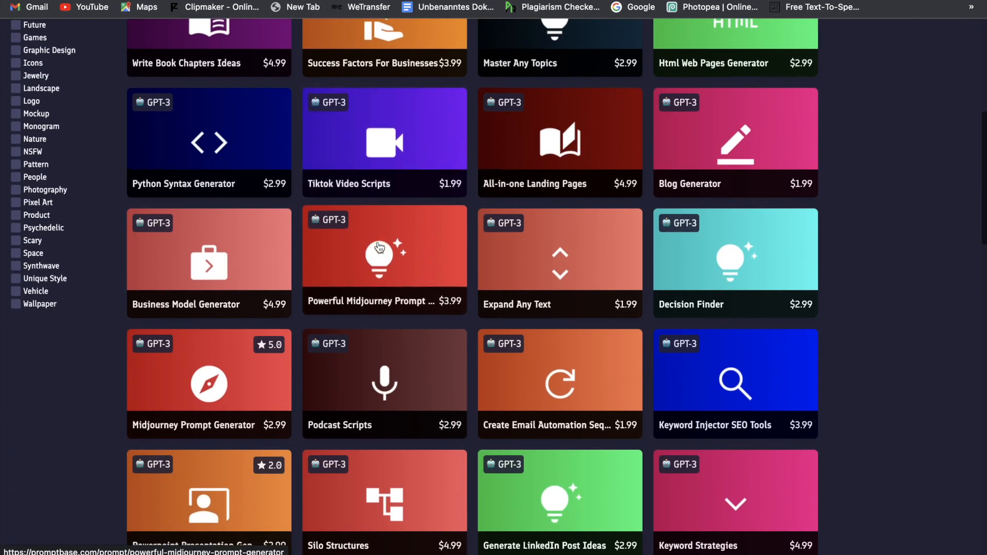
scroll(down, 3)
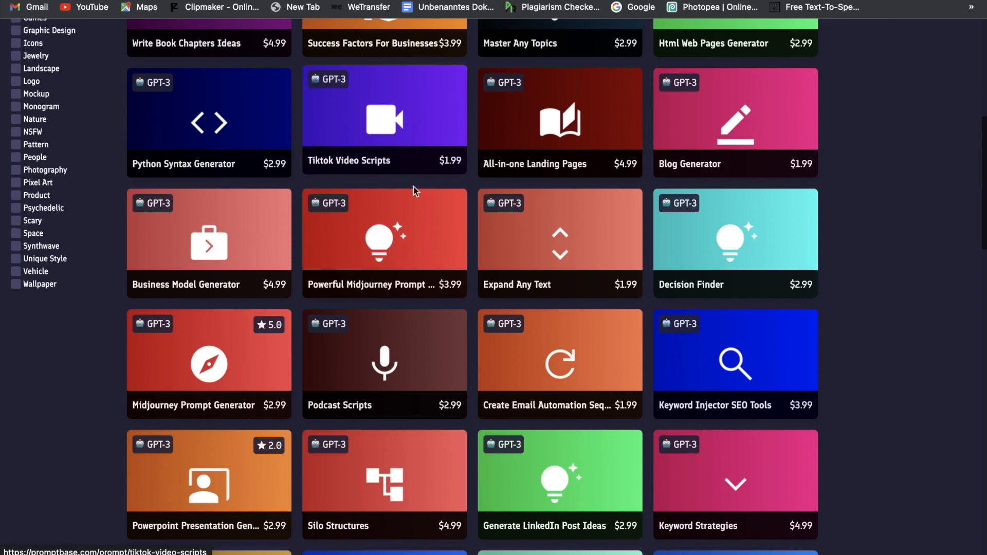
scroll(down, 3)
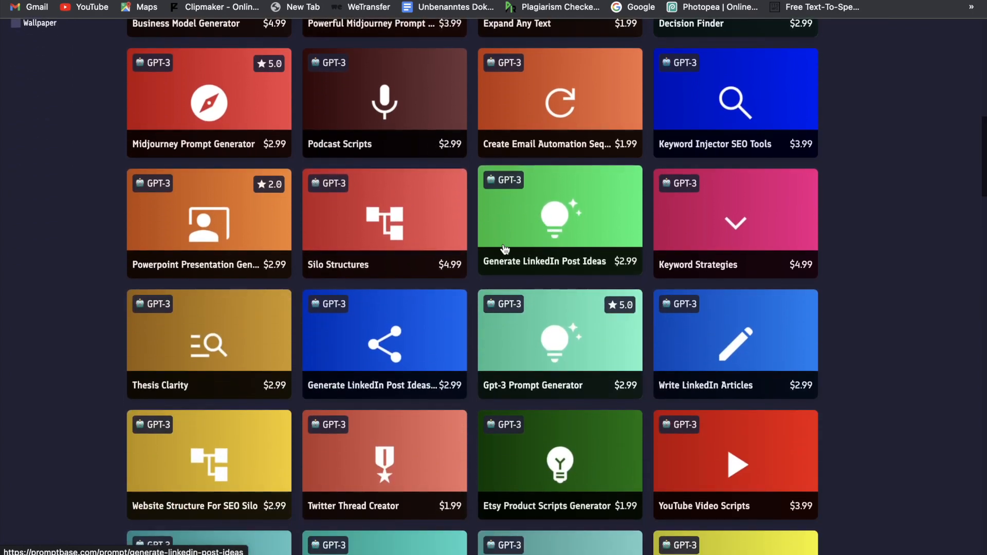
scroll(down, 3)
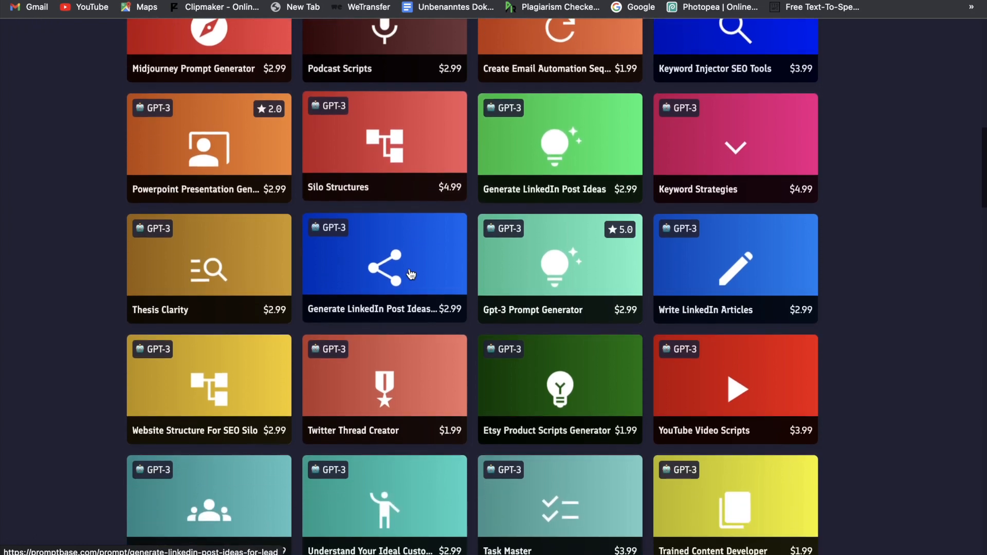
scroll(down, 3)
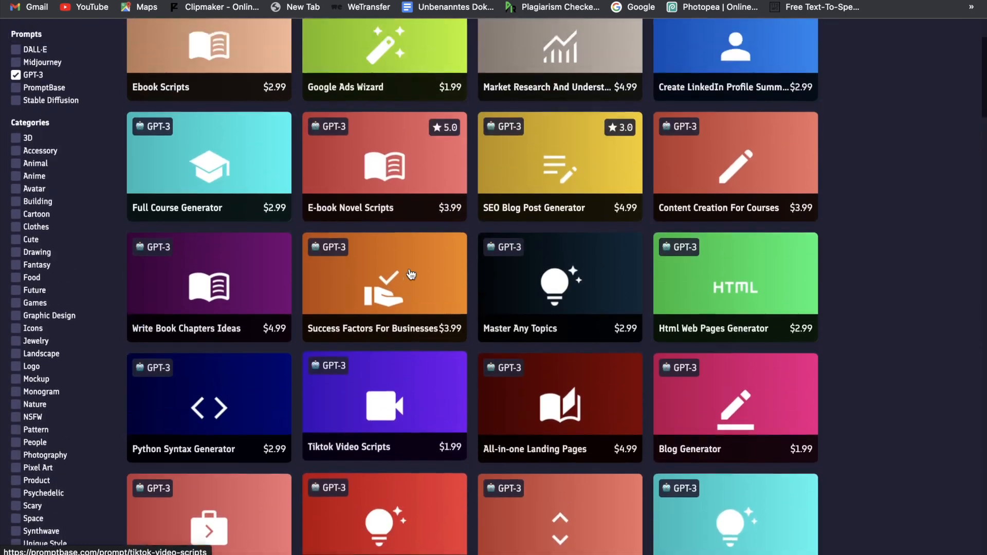
scroll(up, 3)
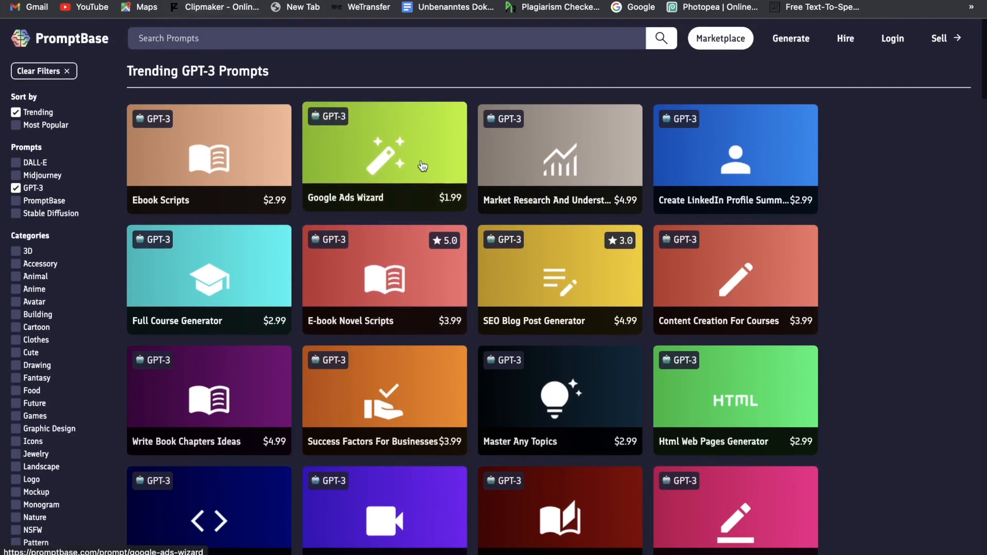
mouse_move(437, 207)
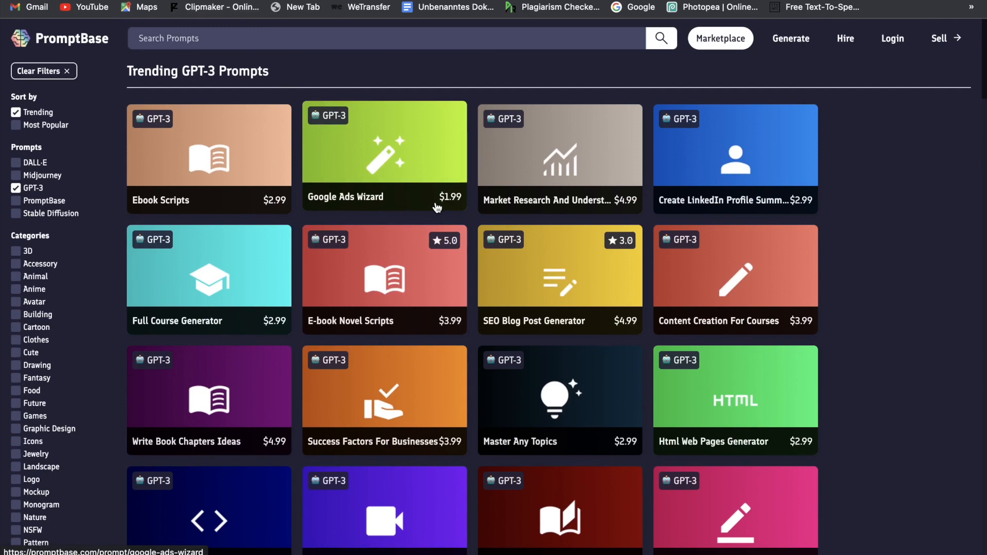